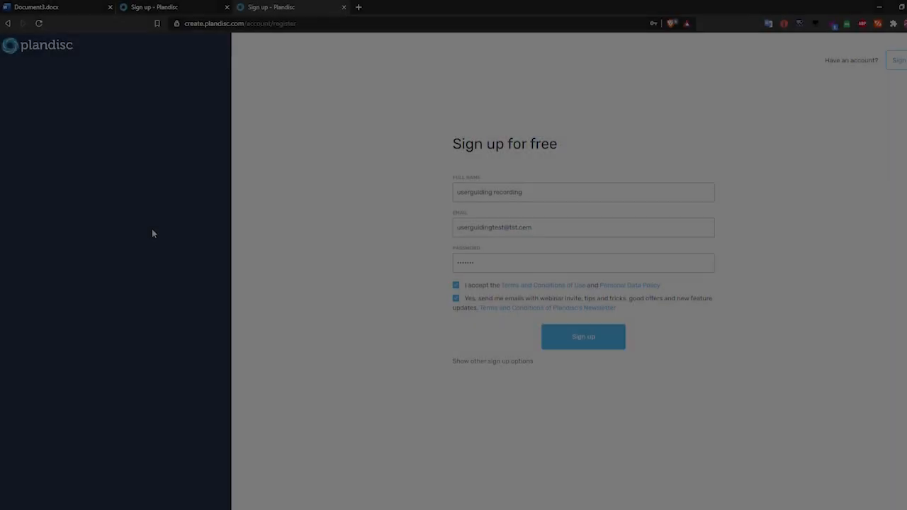
Submit sign-up with a corrected password, answer Private and Process Consultant with phone, and add a plandisc
left_click(583, 335)
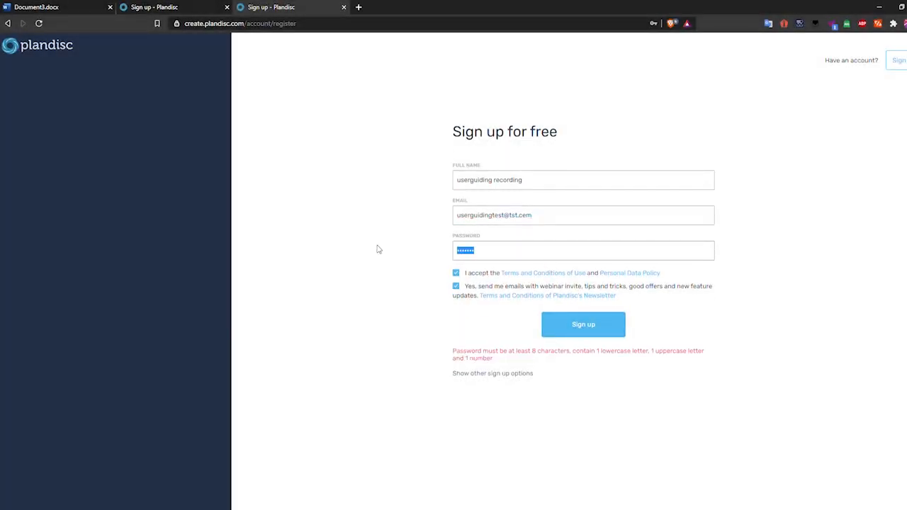
left_click(584, 323)
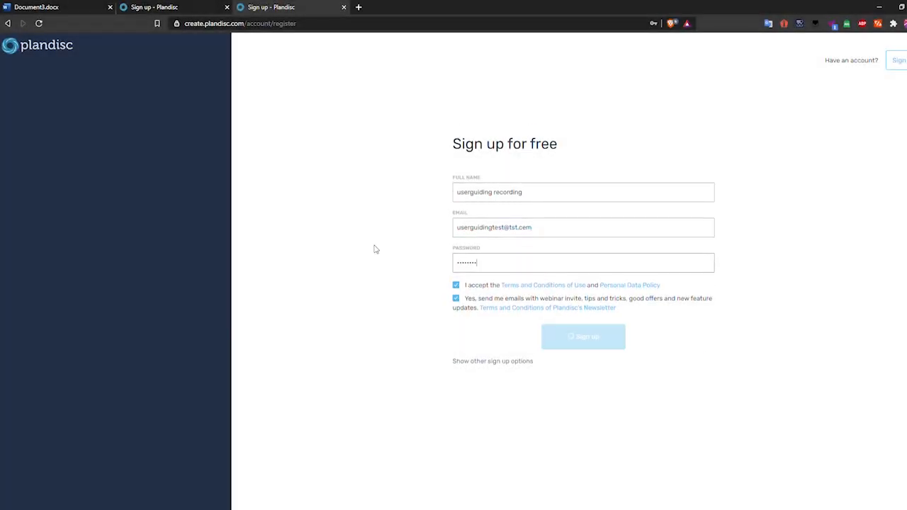
left_click(582, 337)
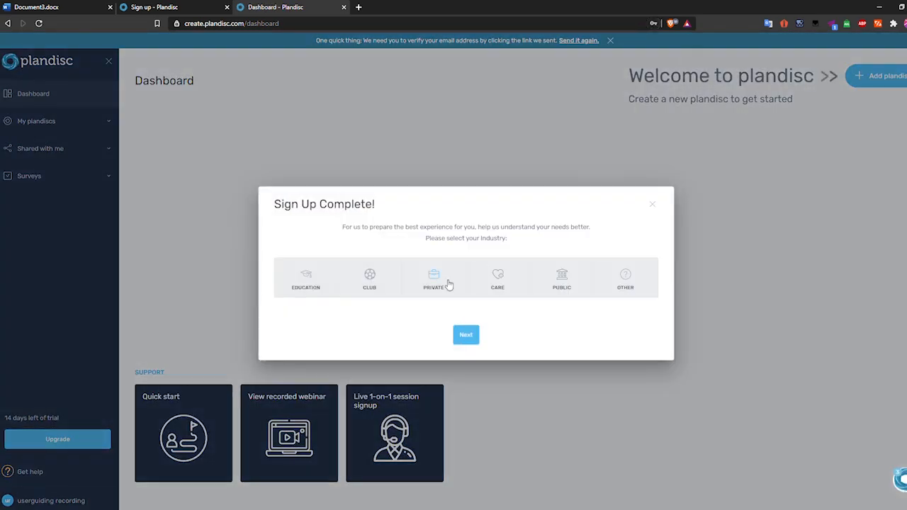
left_click(466, 334)
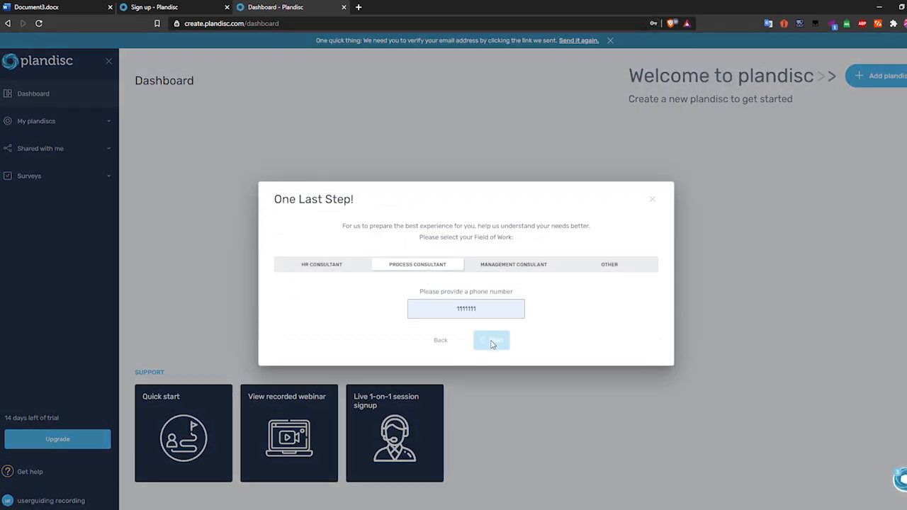
left_click(491, 340)
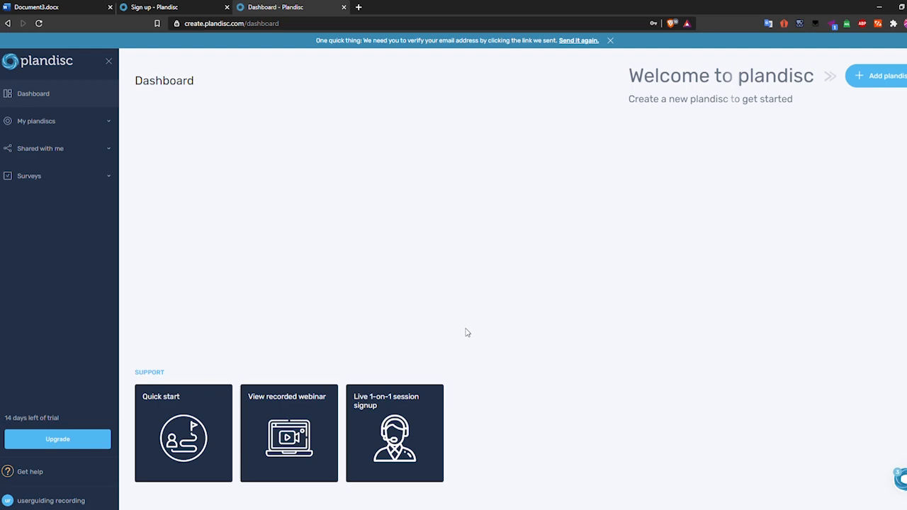
left_click(878, 76)
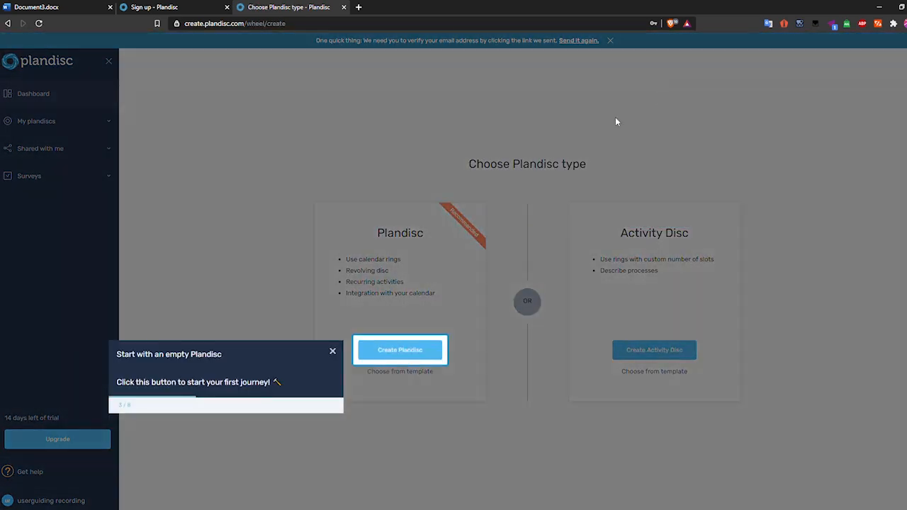
Create an empty calendar wheel titled Plandisc1 holding a February 'Board meeting' activity
left_click(400, 349)
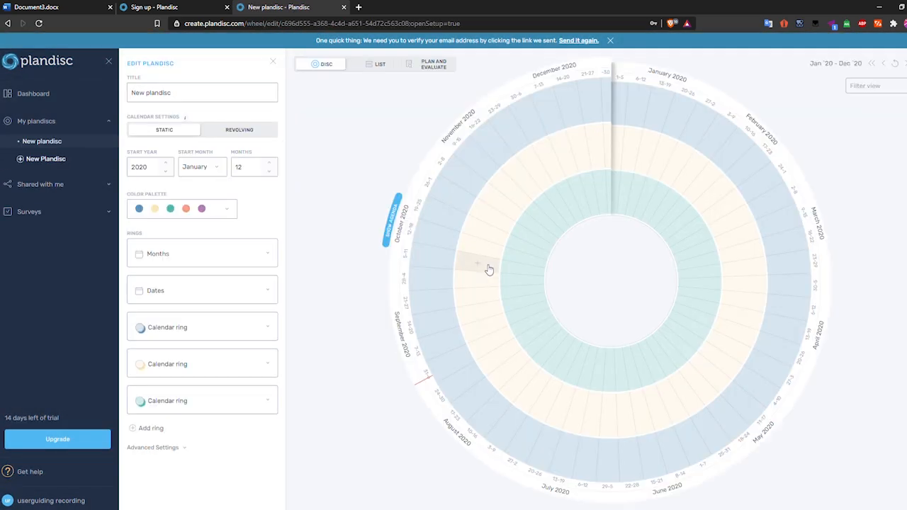
type("PLa")
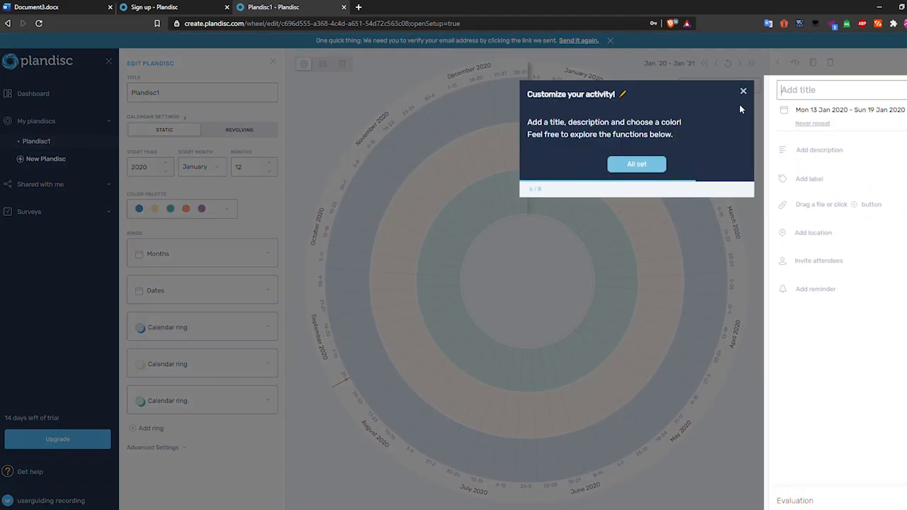
type("Board meeting")
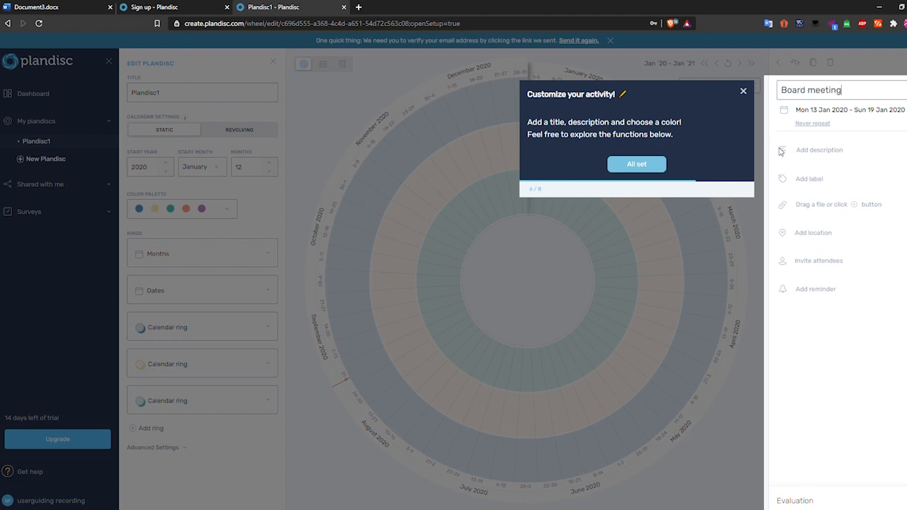
left_click(809, 179)
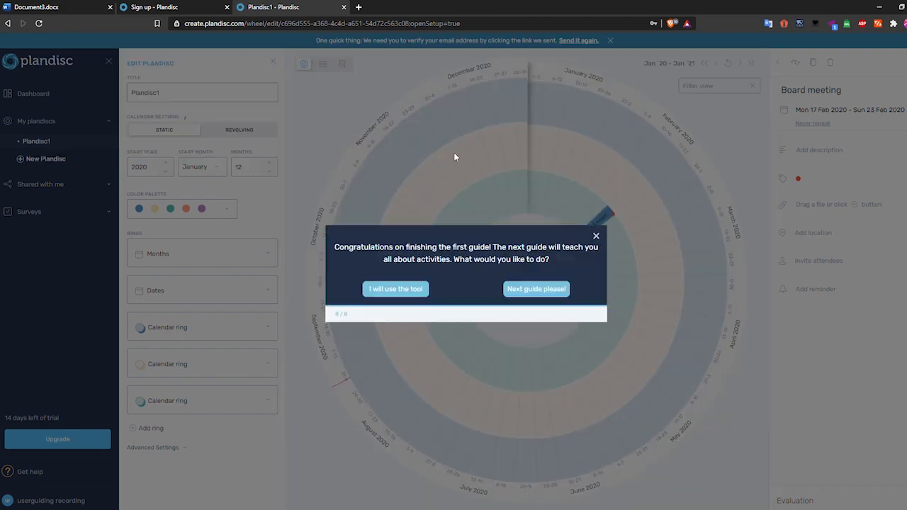
left_click(396, 288)
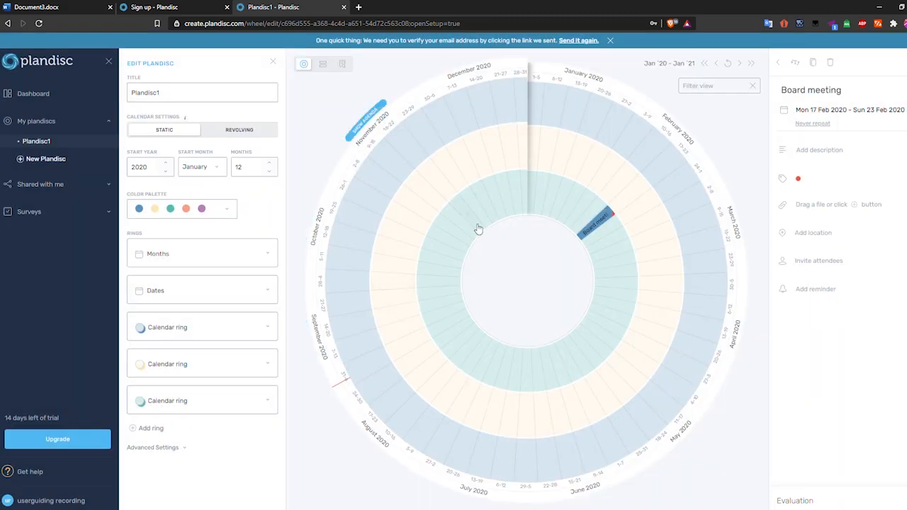
left_click(273, 61)
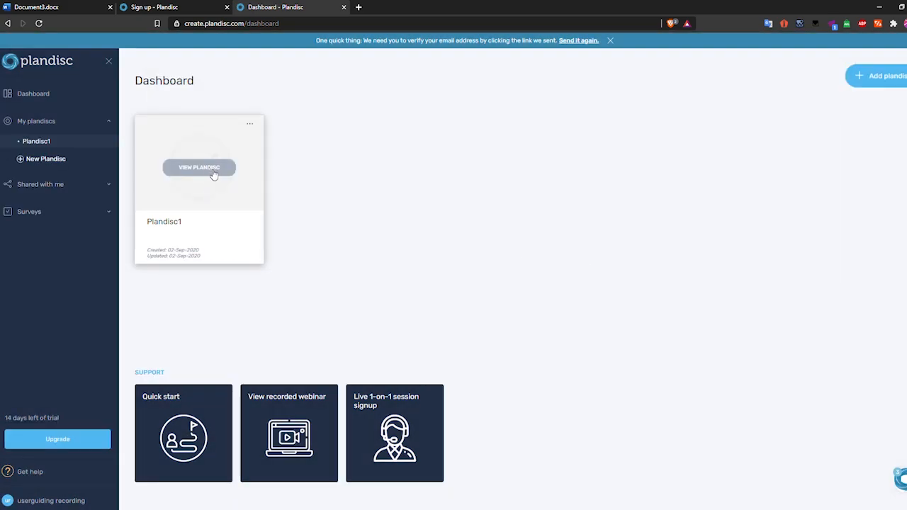
Make Plandisc1 publicly available, save its sharing settings and finish the beginner guide
left_click(199, 168)
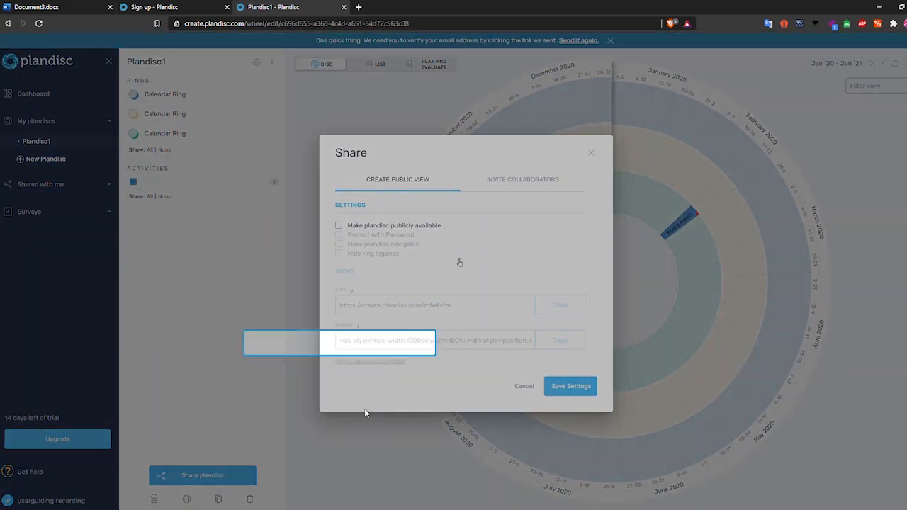
left_click(338, 225)
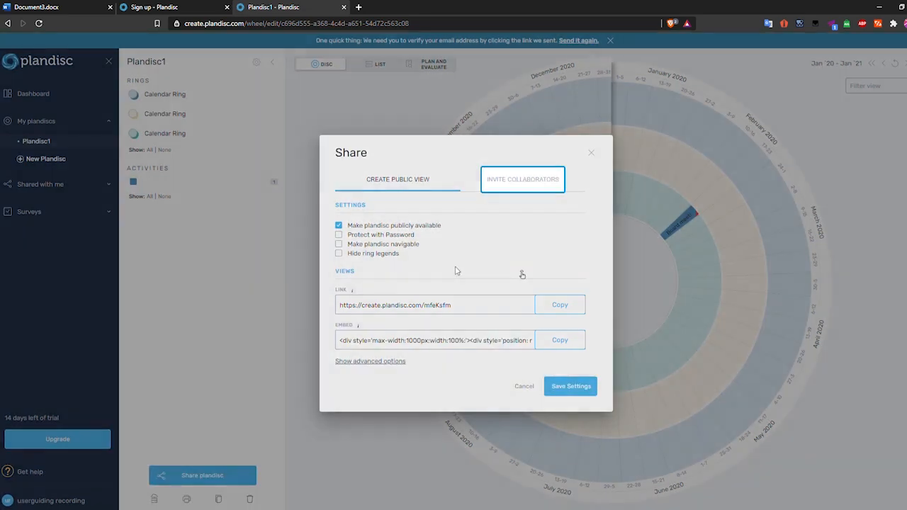
left_click(522, 178)
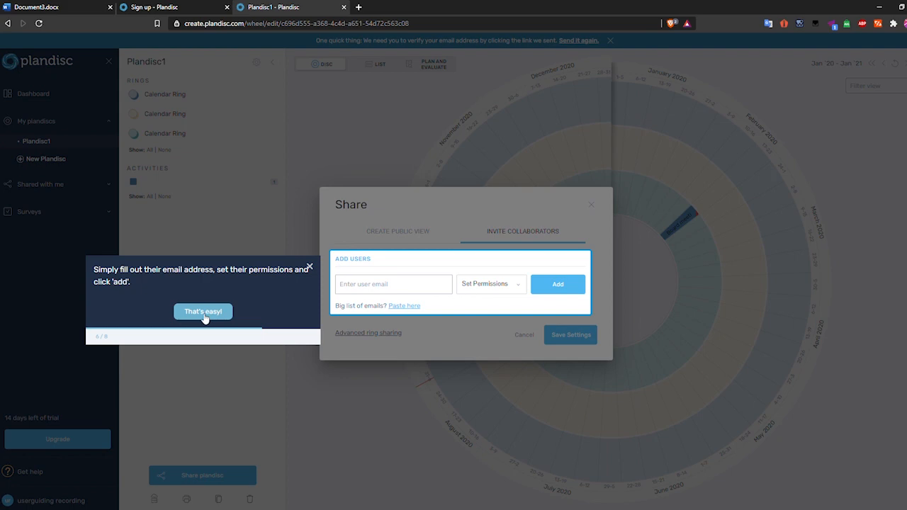
left_click(203, 312)
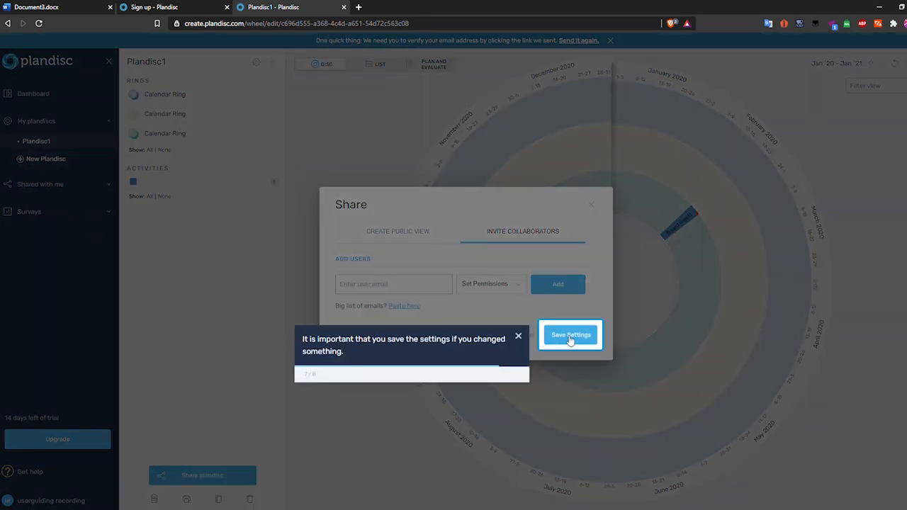
left_click(571, 334)
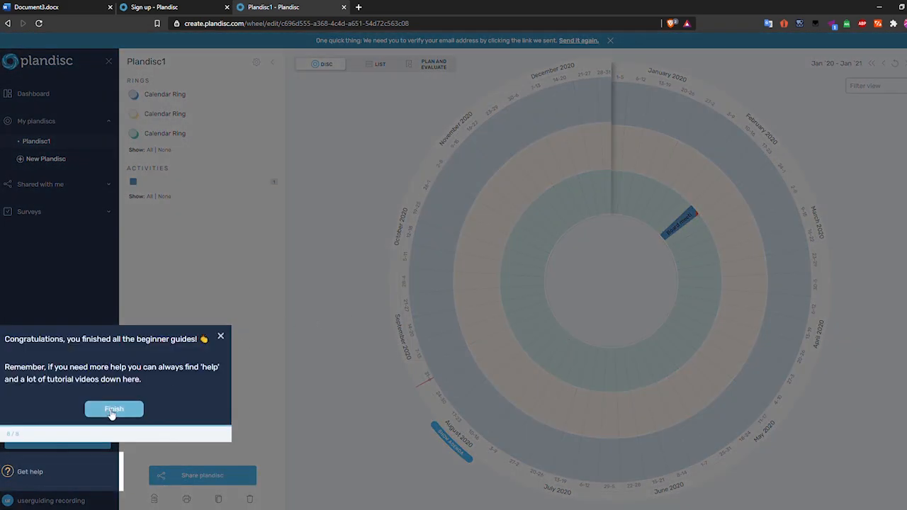
left_click(114, 410)
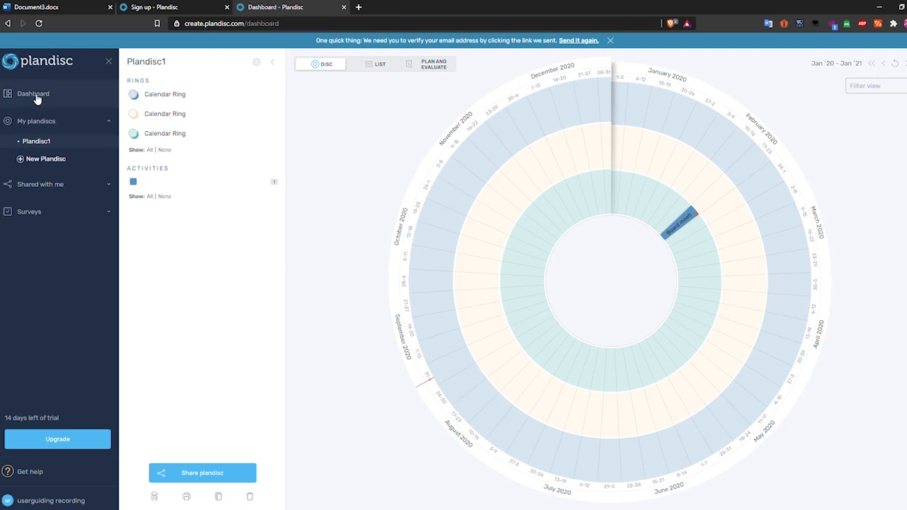
left_click(34, 93)
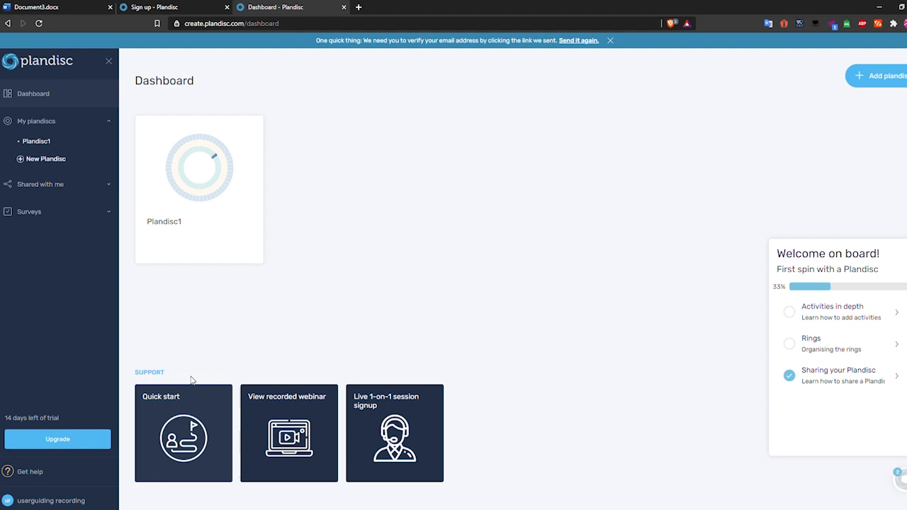
mouse_move(763, 328)
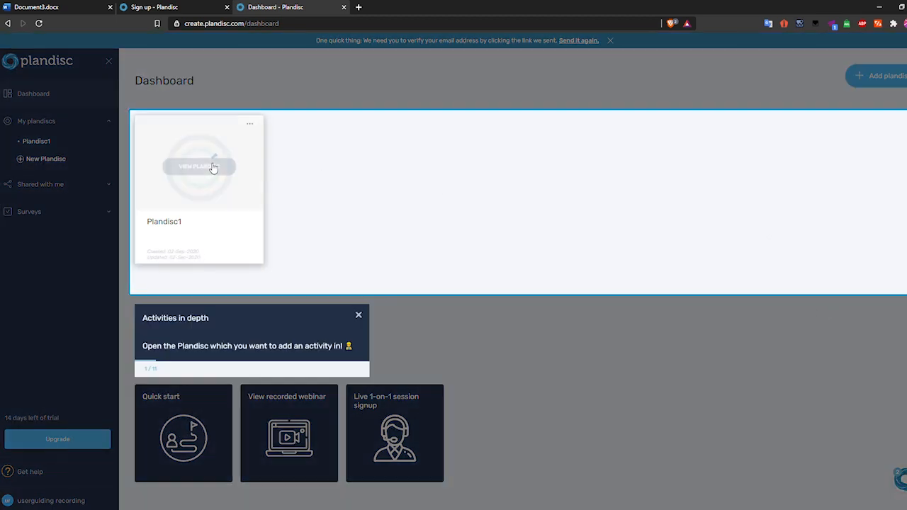
Add a 'Marketing meeting' on 2 November 2020 to Plandisc1, repeating monthly
left_click(199, 166)
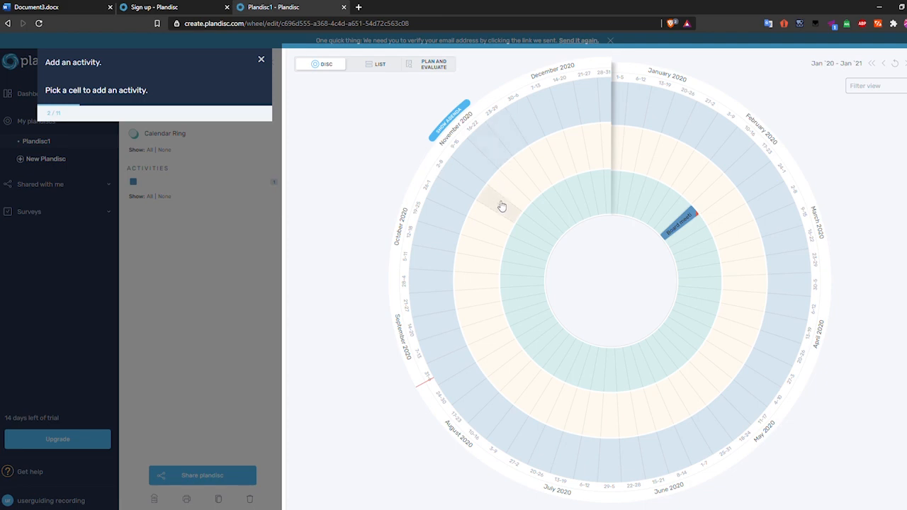
left_click(502, 207)
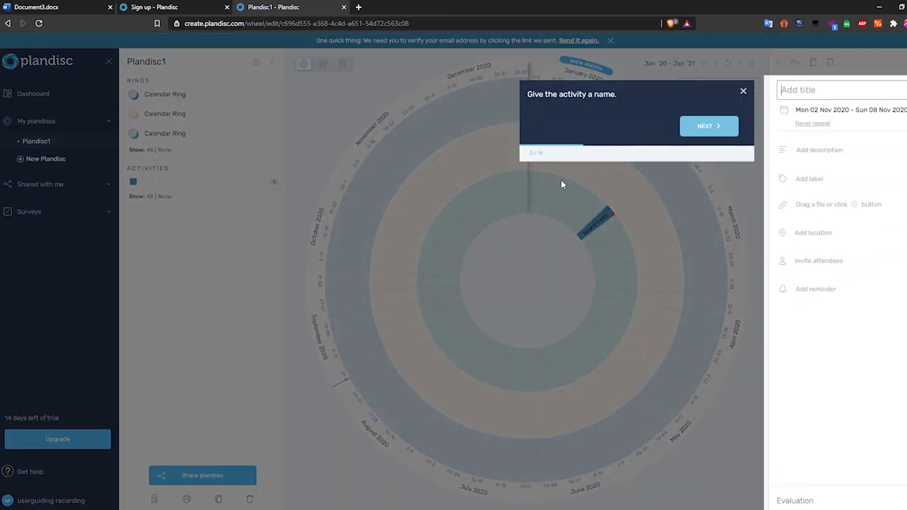
type("Marketing meeting")
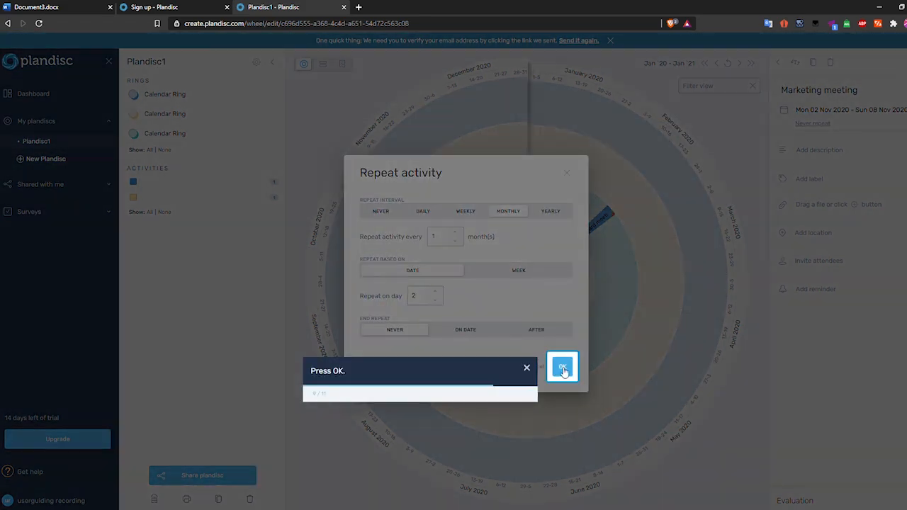
left_click(562, 366)
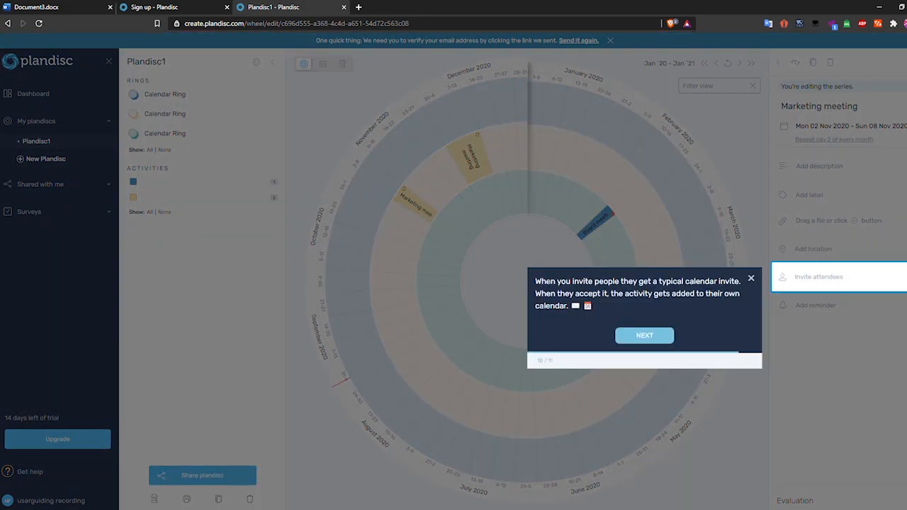